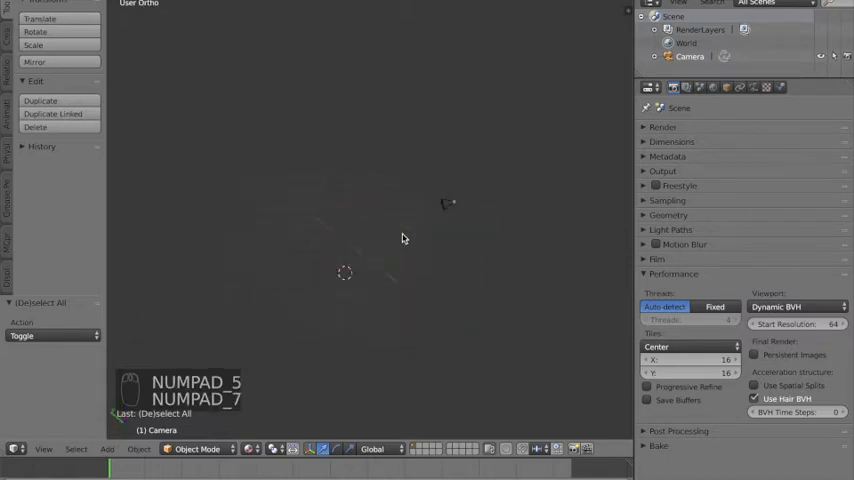
View the empty scene from directly above in orthographic and bring up the File menu
key("KP_7")
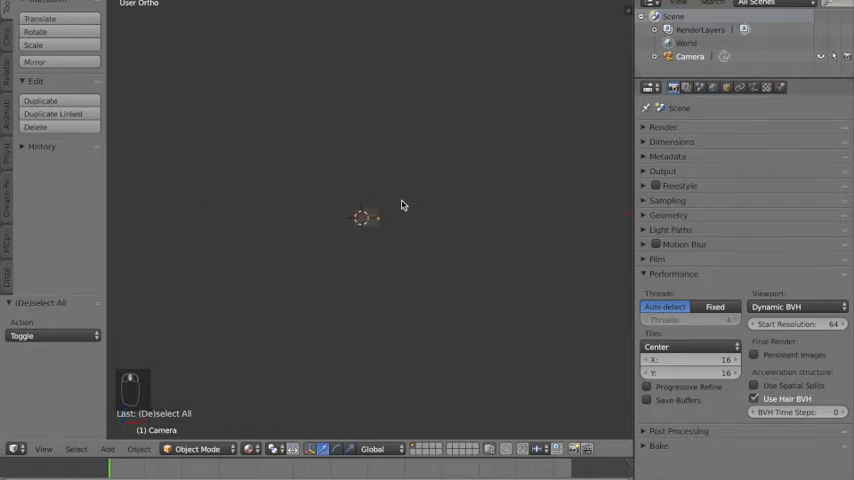
key("F")
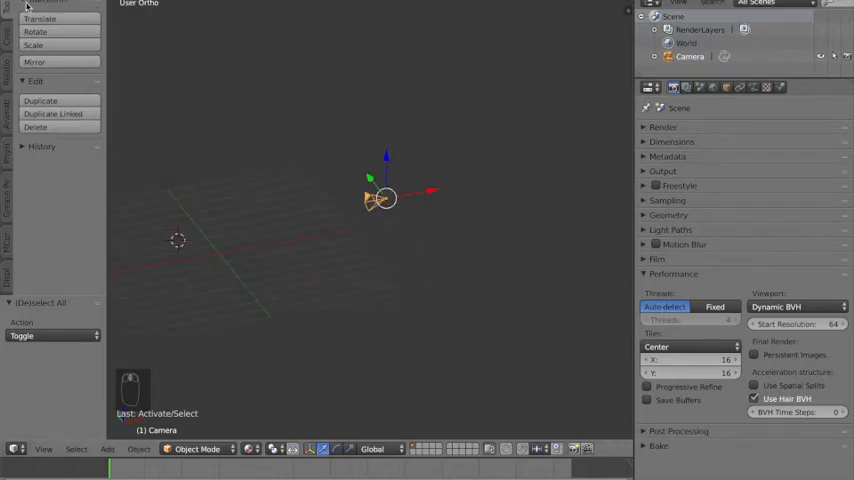
left_click(30, 4)
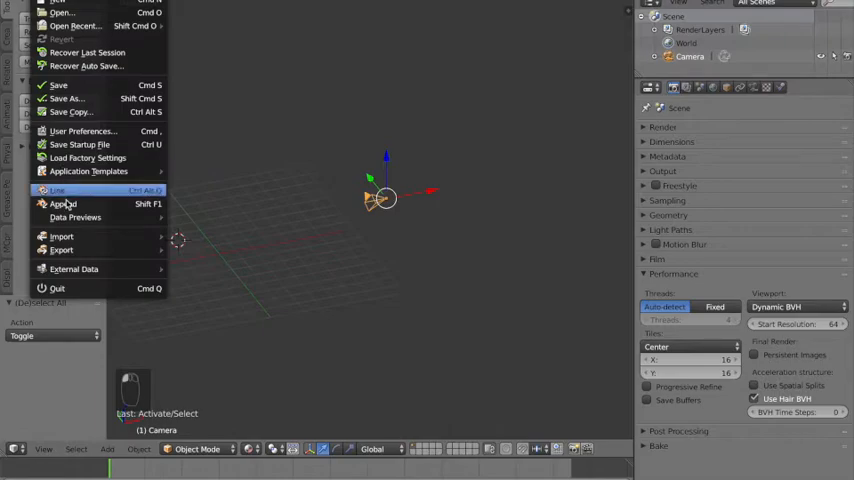
Append and browse Desktop > Blender > rigs > Black Plasma Rig v2 into Black Plasma Rig v2.blend
left_click(62, 204)
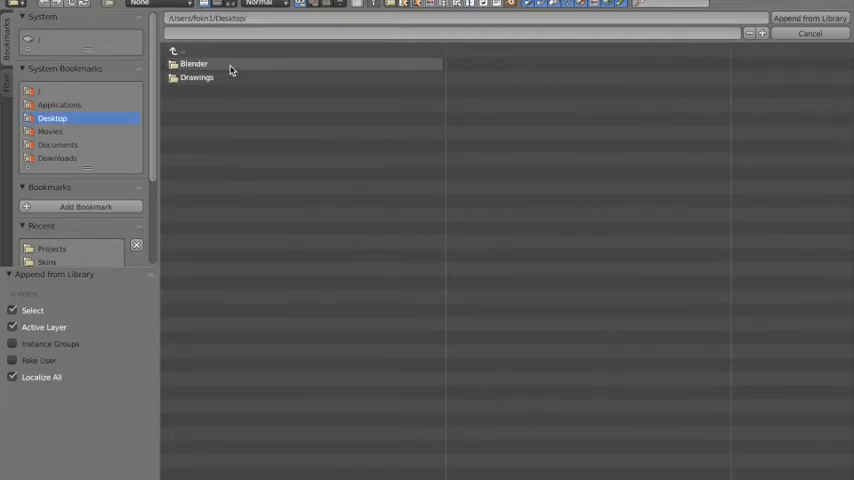
double_click(184, 62)
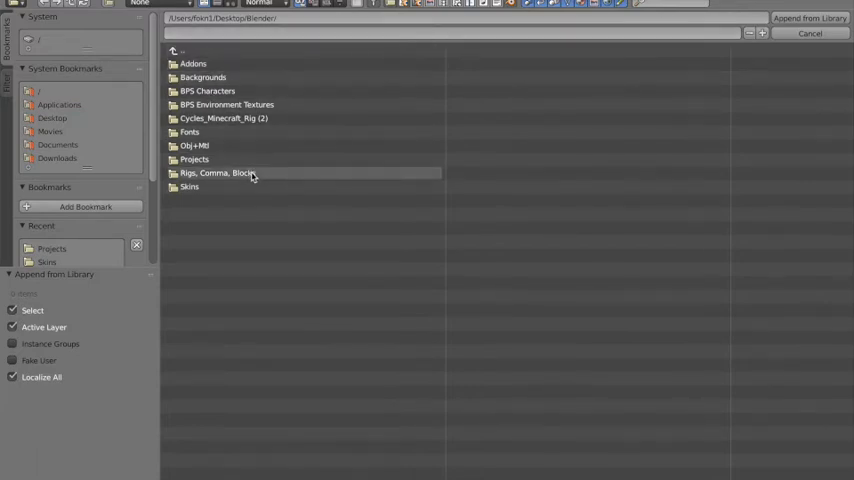
double_click(216, 172)
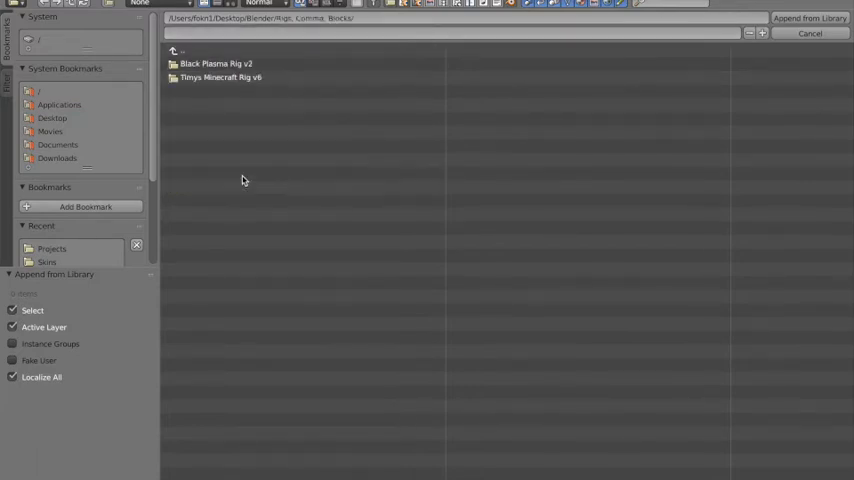
double_click(208, 64)
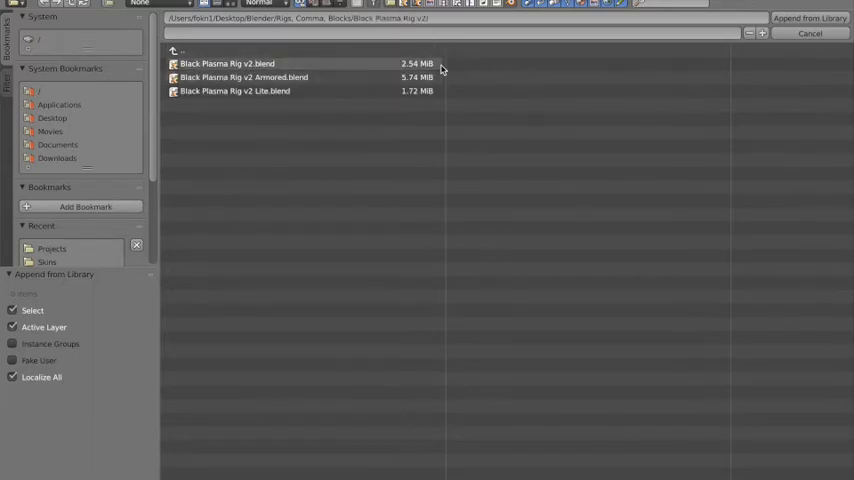
double_click(224, 64)
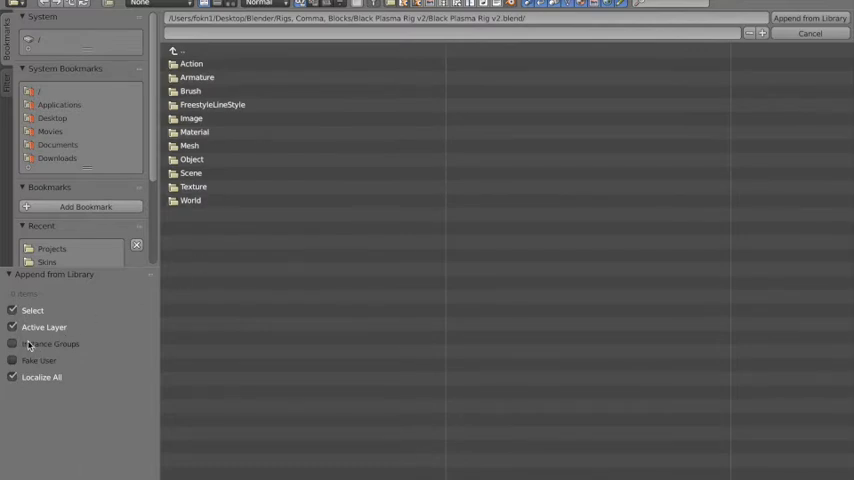
Enter the Object category and select the rig's objects for appending
double_click(192, 160)
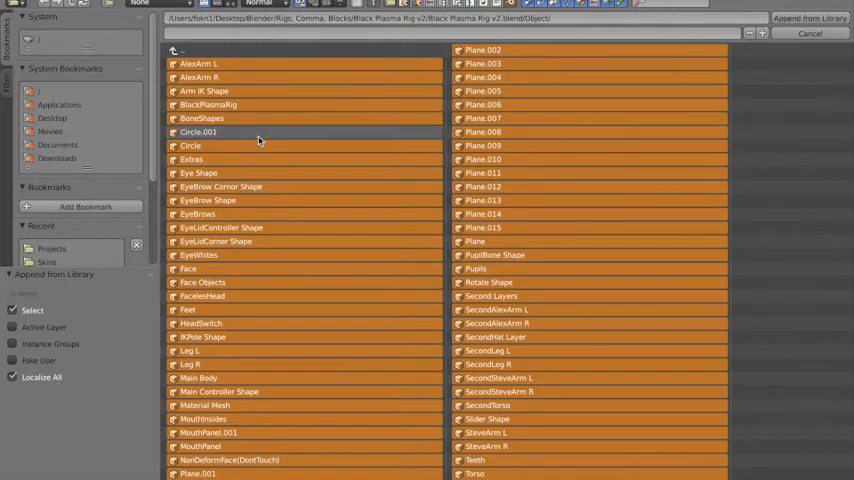
mouse_move(396, 132)
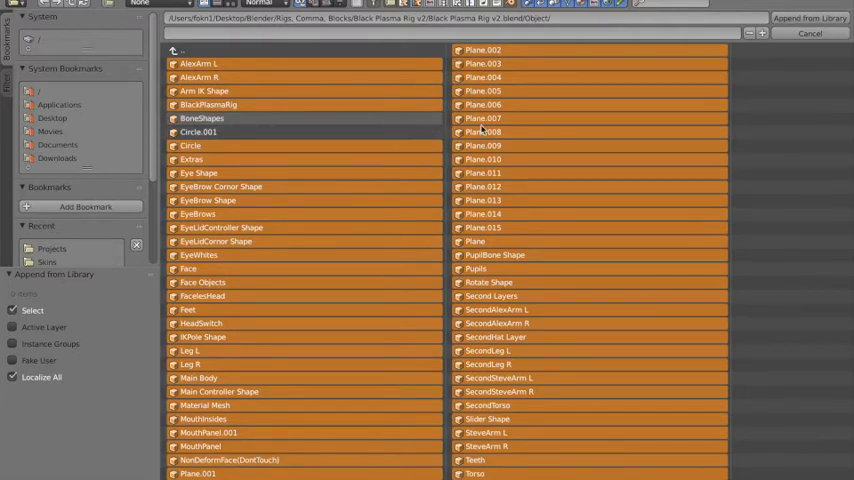
left_click(200, 118)
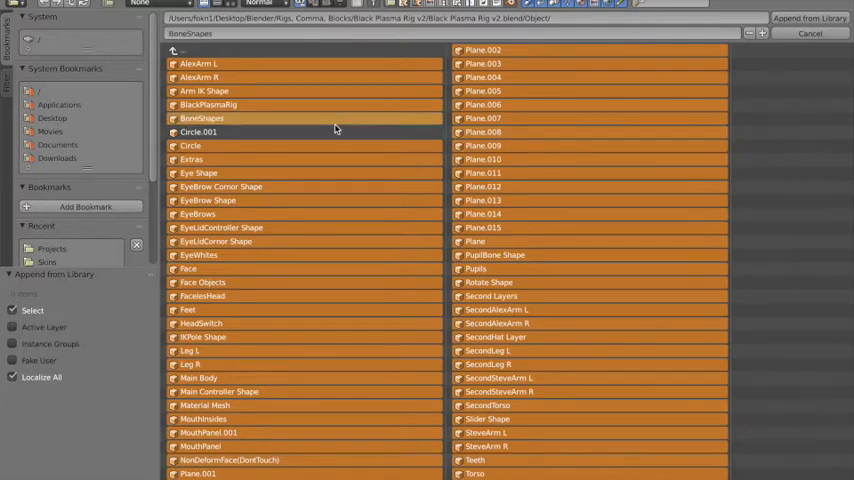
left_click(200, 132)
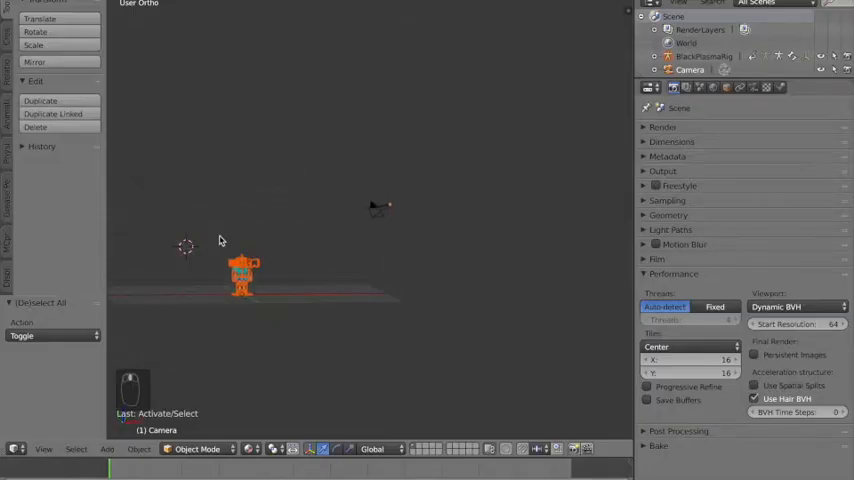
Append the selected Black Plasma rig objects from the library into the scene
left_click(242, 280)
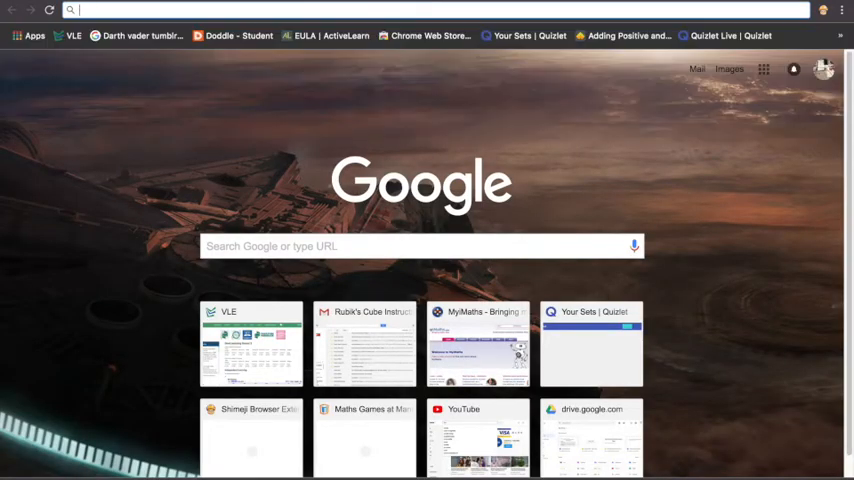
Search 'need' on Google and open the Miners Need Cool Shoes Skin Editor result
type("needcoolshoes")
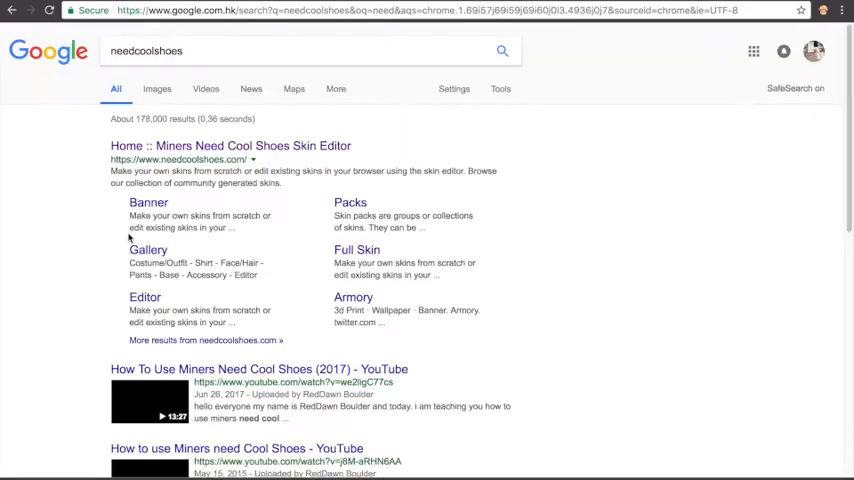
left_click(230, 144)
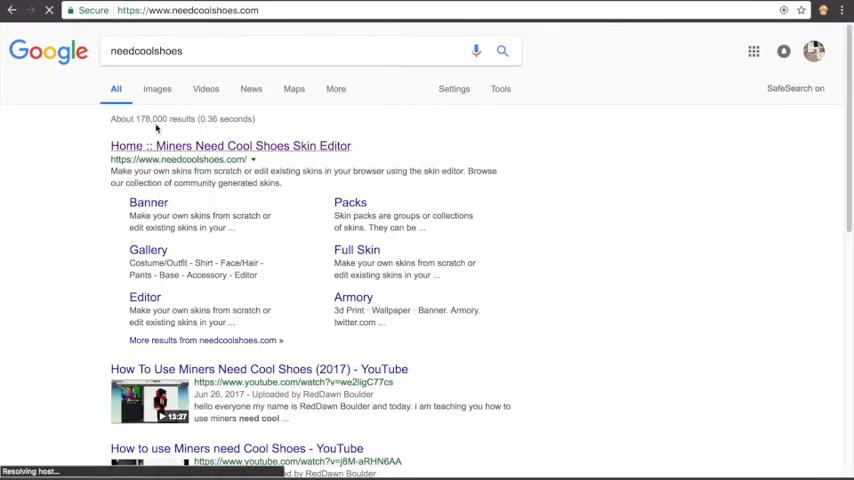
left_click(218, 144)
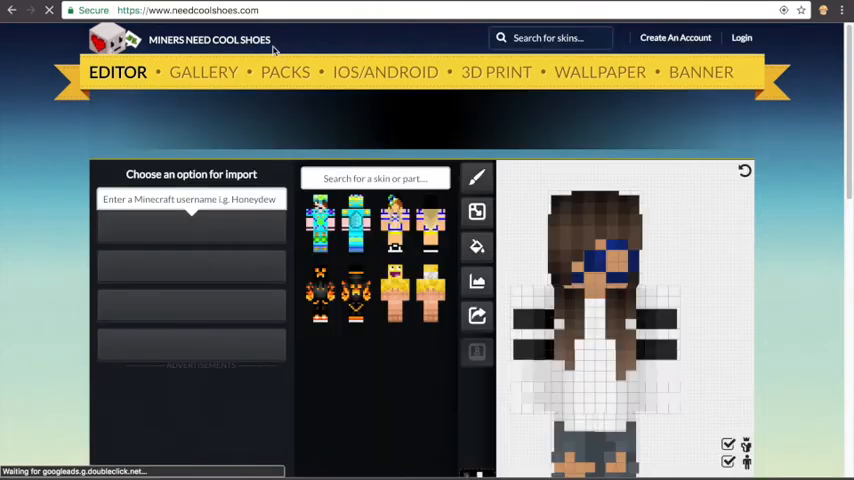
Import the Minecraft.Net skin for username 'Naomi' into the editor
scroll("down", 3)
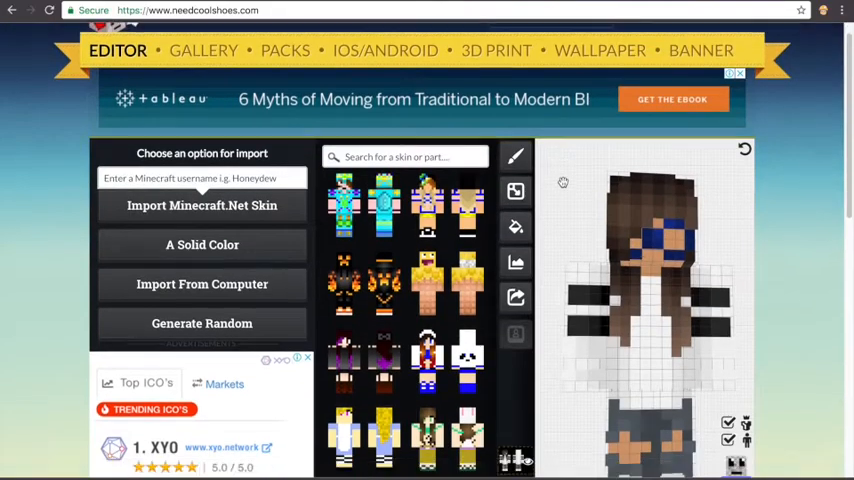
scroll("down", 3)
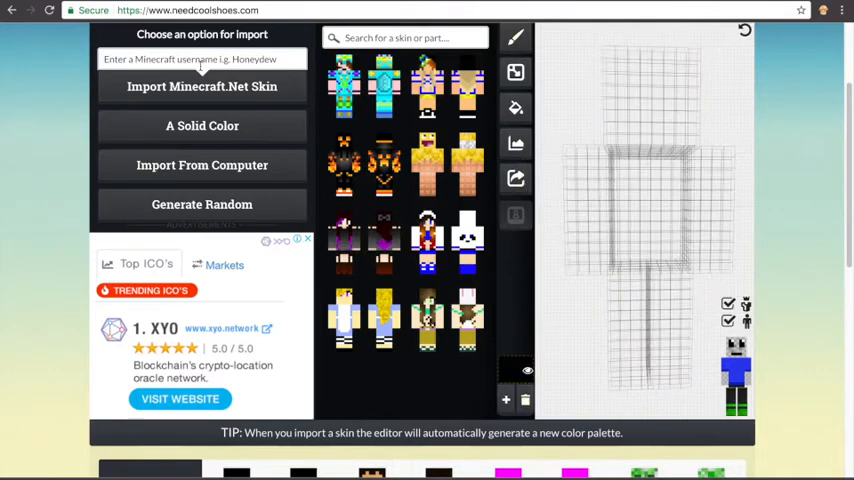
type("Naomi")
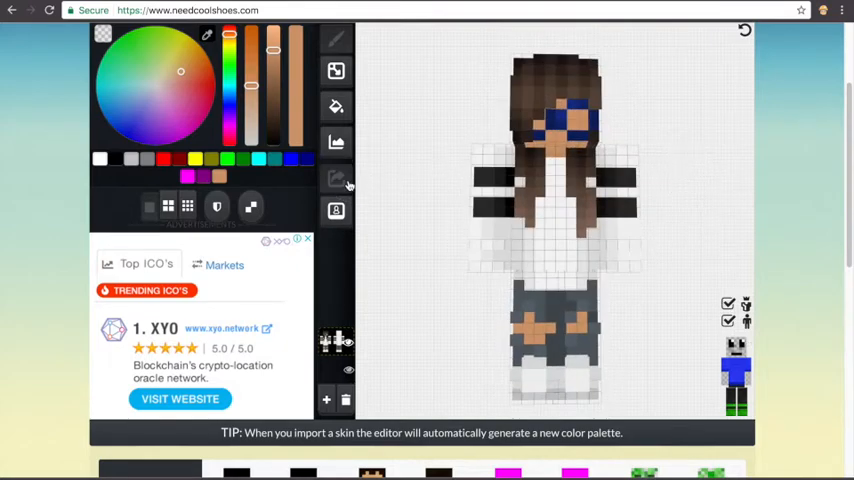
Show the Share, Change Skin and Download options for the loaded skin
left_click(336, 178)
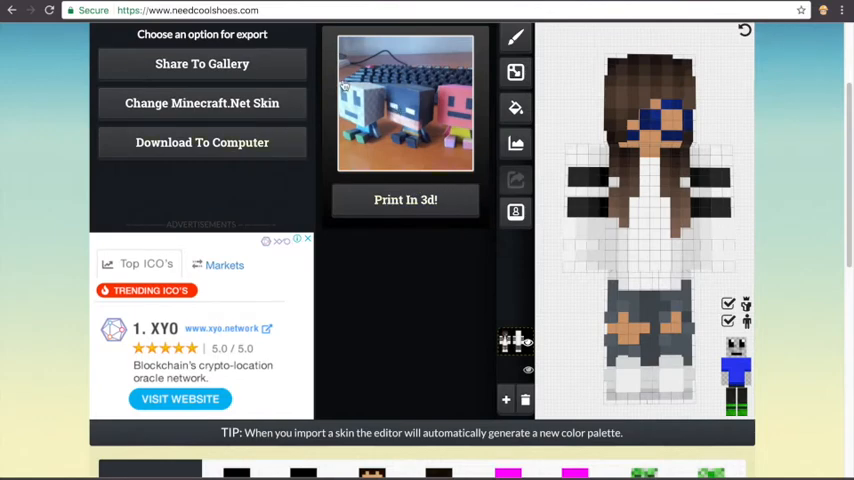
mouse_move(590, 188)
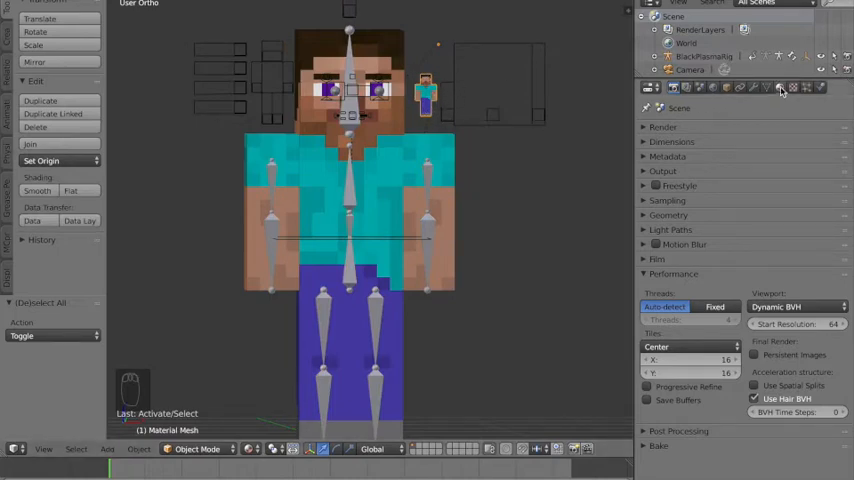
Unlink the default Steve image from the Skin material's Image Texture node and start loading another
left_click(784, 92)
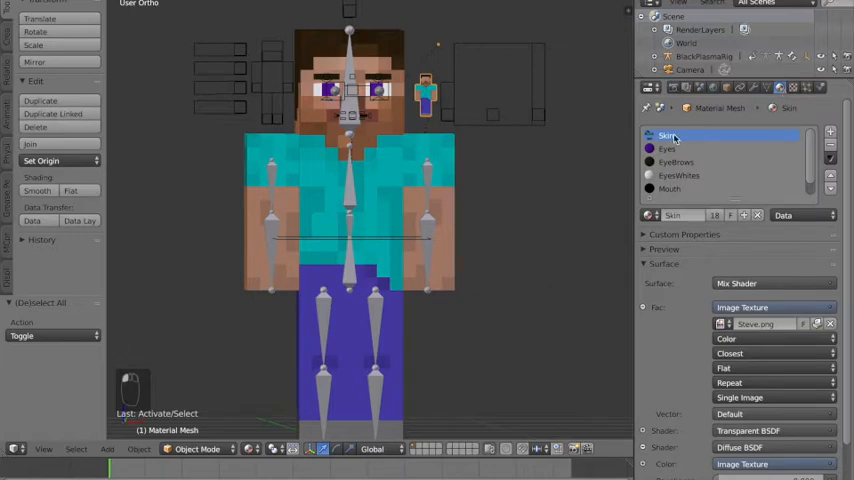
mouse_move(684, 138)
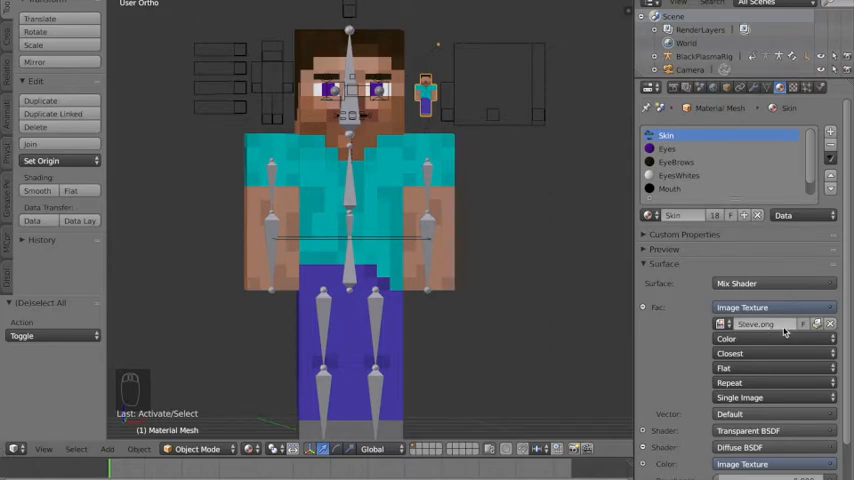
mouse_move(832, 324)
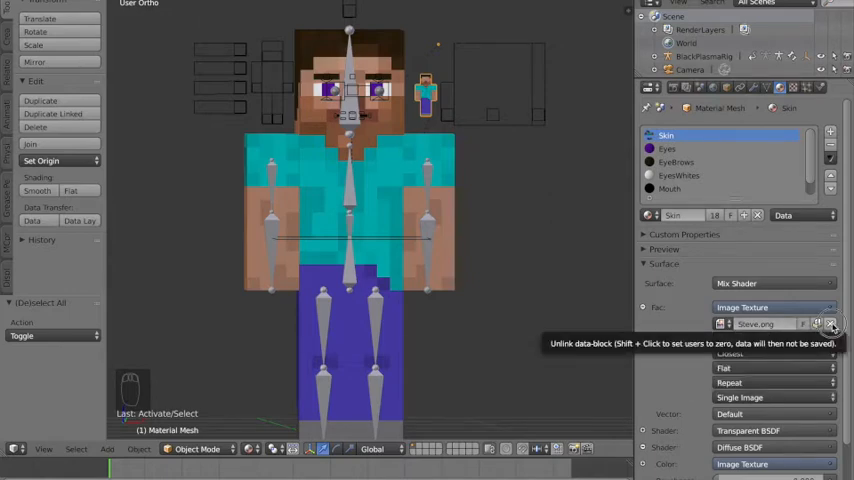
left_click(832, 324)
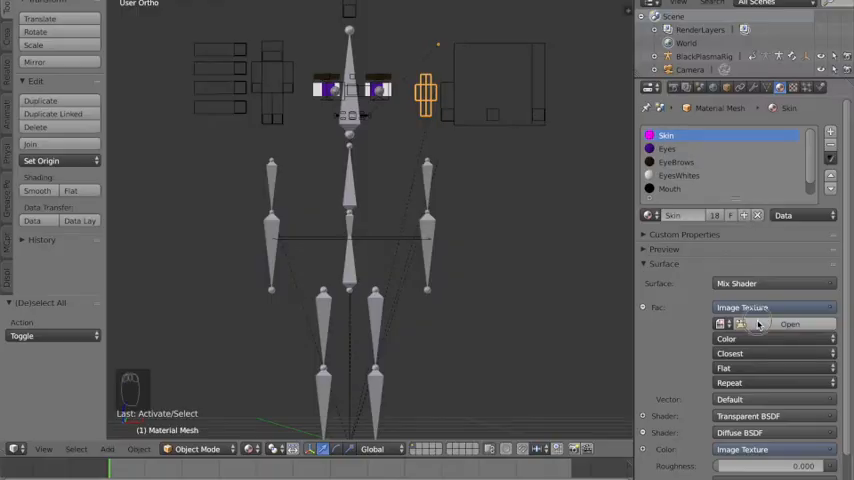
left_click(792, 324)
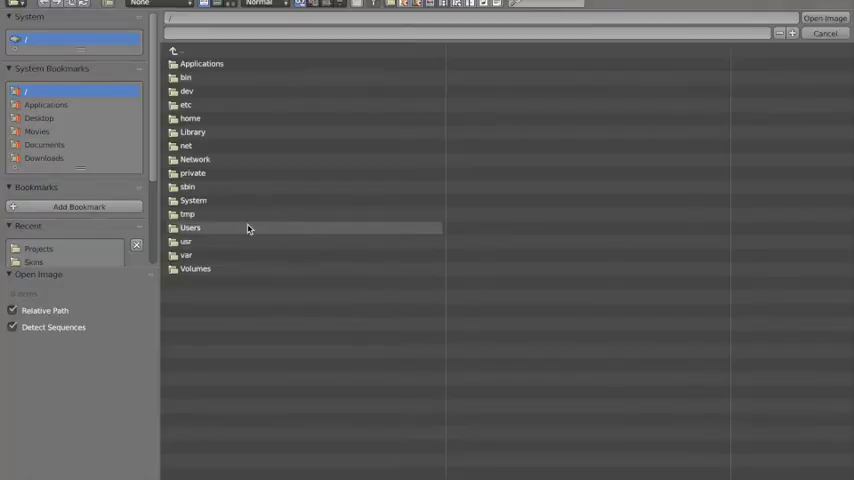
Load the custom skin PNG from Desktop/Blender/Skins onto the rig
double_click(190, 228)
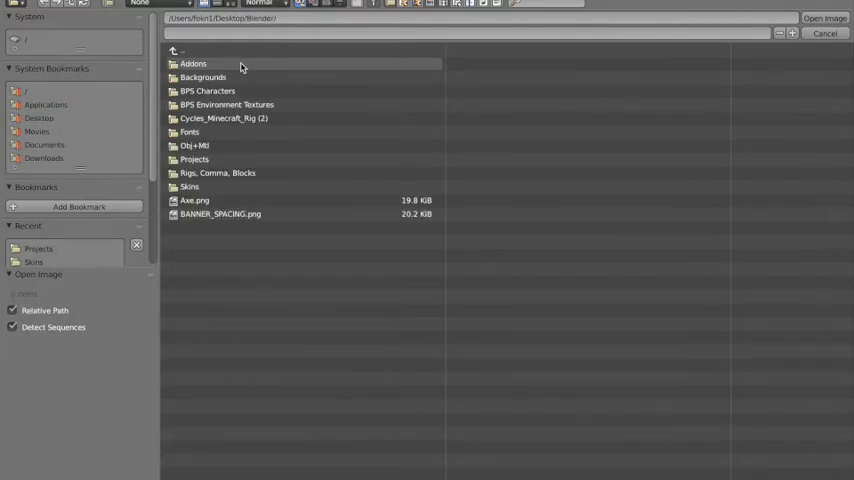
double_click(188, 188)
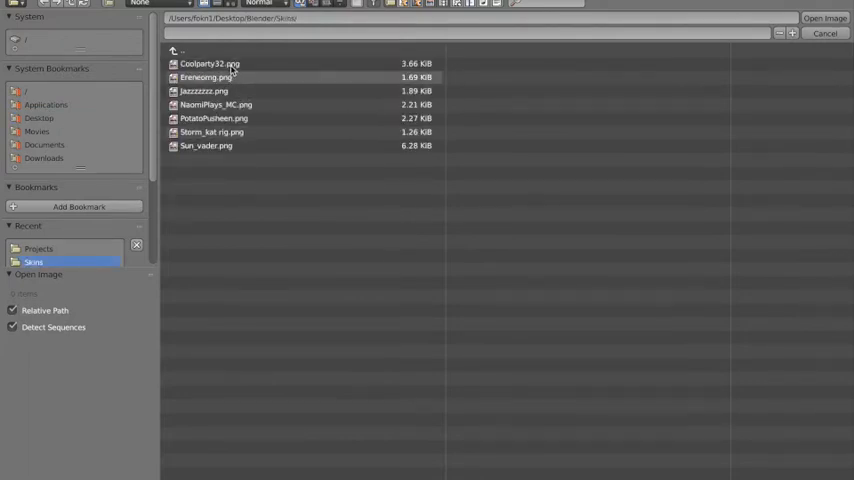
left_click(210, 104)
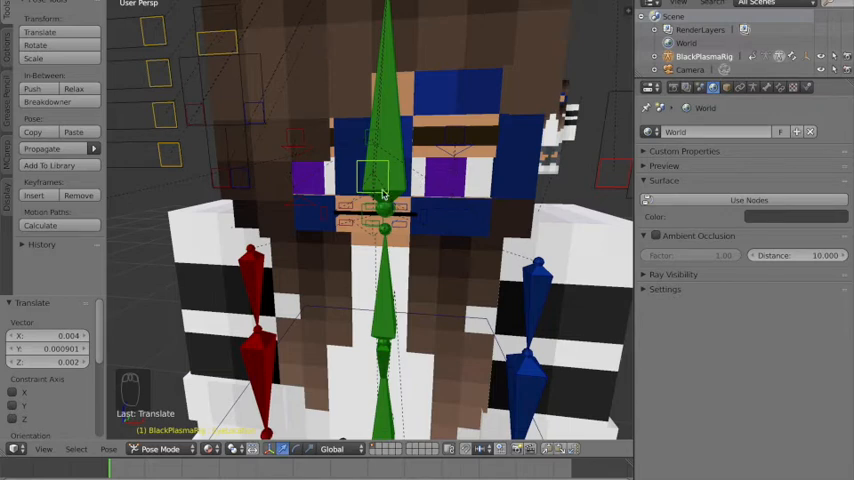
Grab the eye and eyebrow pose bones and move them onto the custom skin's face
key("g")
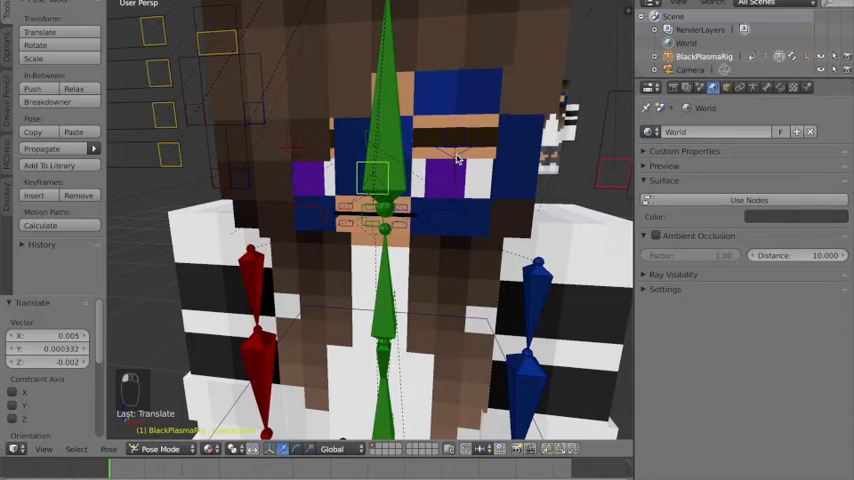
left_click(458, 156)
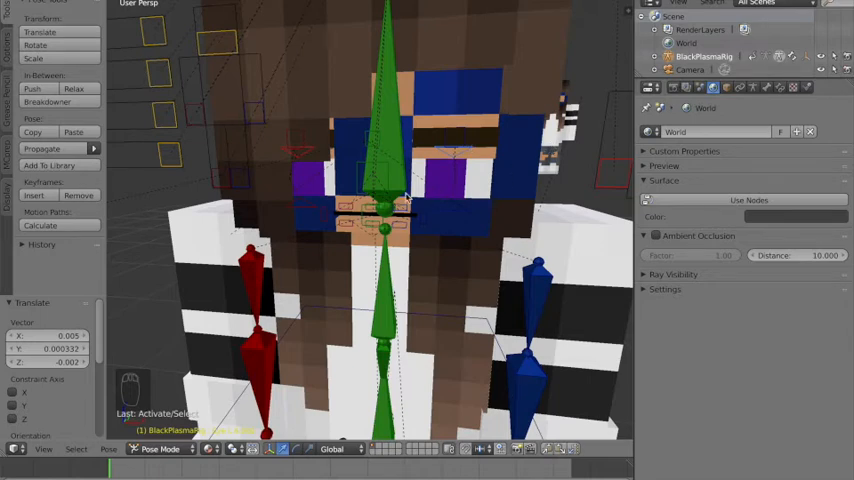
key("g")
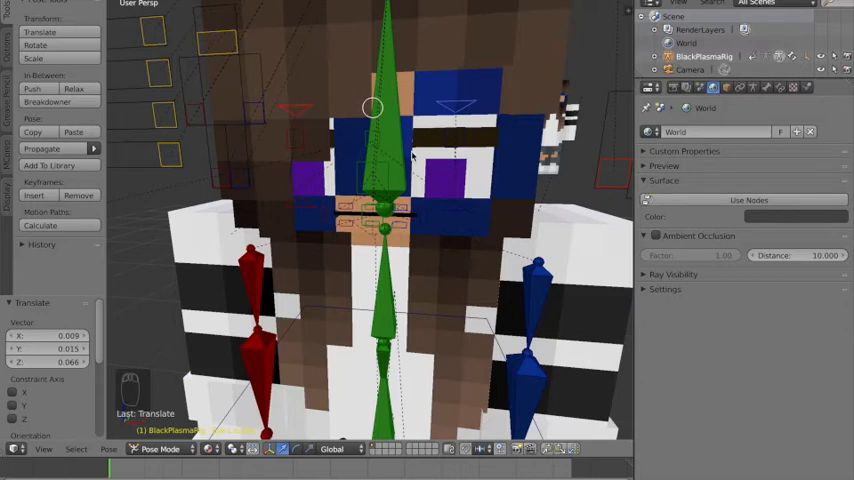
left_click(454, 136)
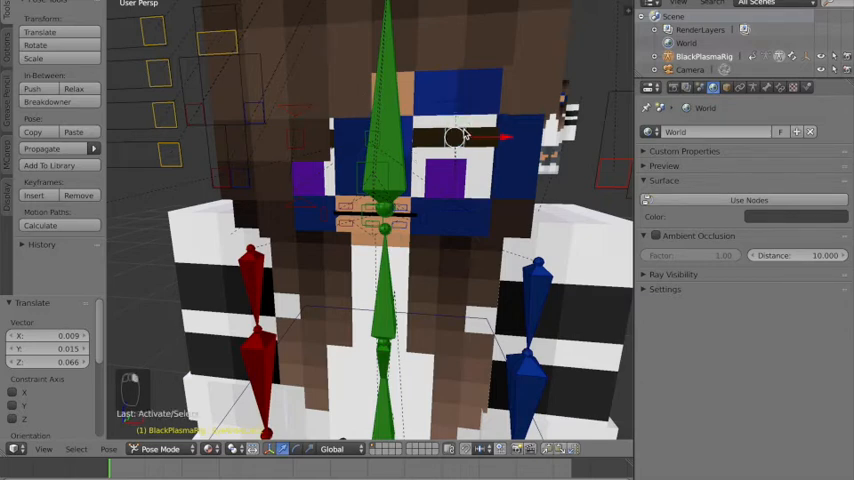
mouse_move(482, 138)
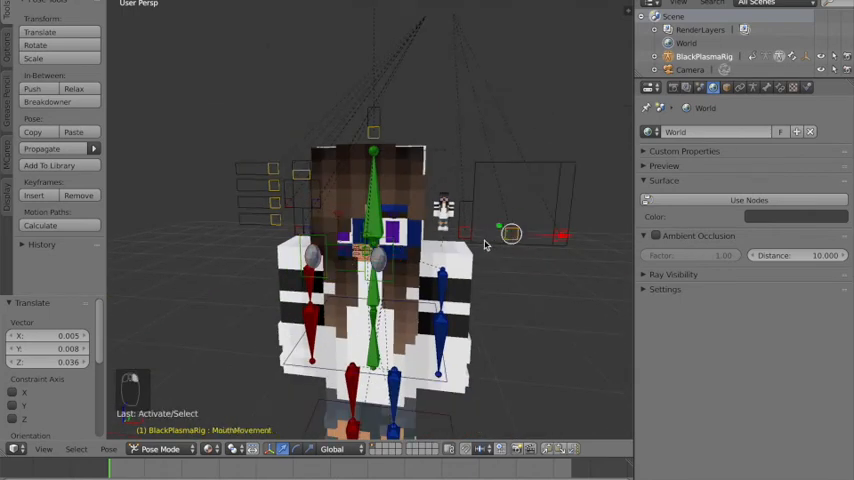
Reposition the MouthMovement and Mouth Control bones so the mouth curves into a smile
key("g")
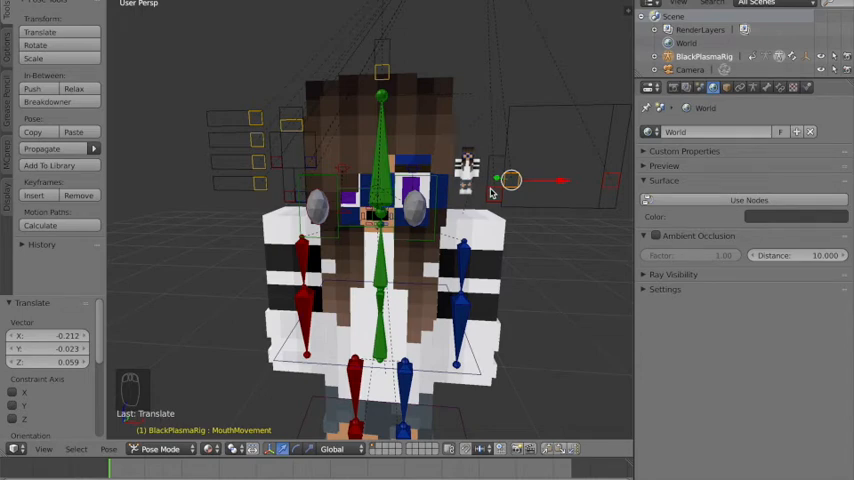
left_click(496, 192)
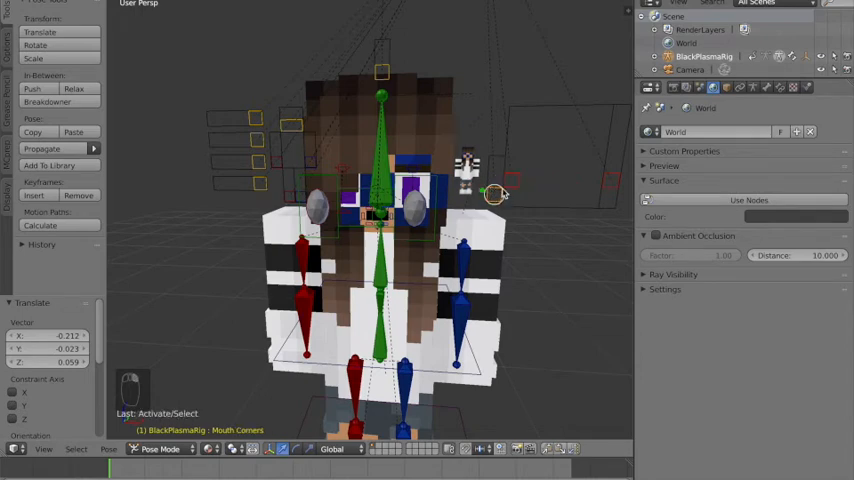
key("r")
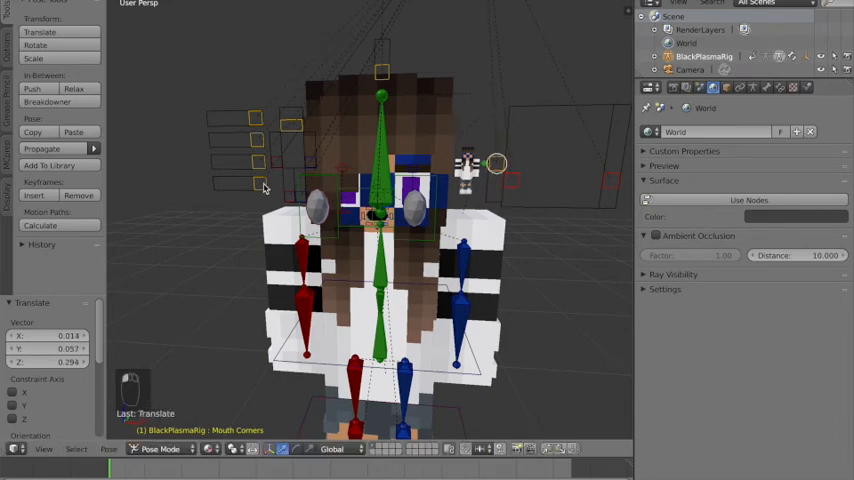
left_click(258, 182)
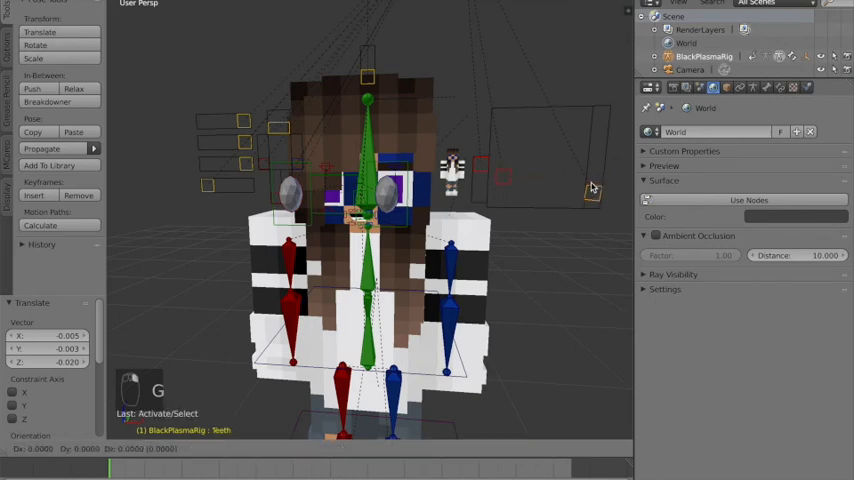
Move the Teeth bone until teeth appear inside the smiling mouth, then leave Pose Mode
key("g")
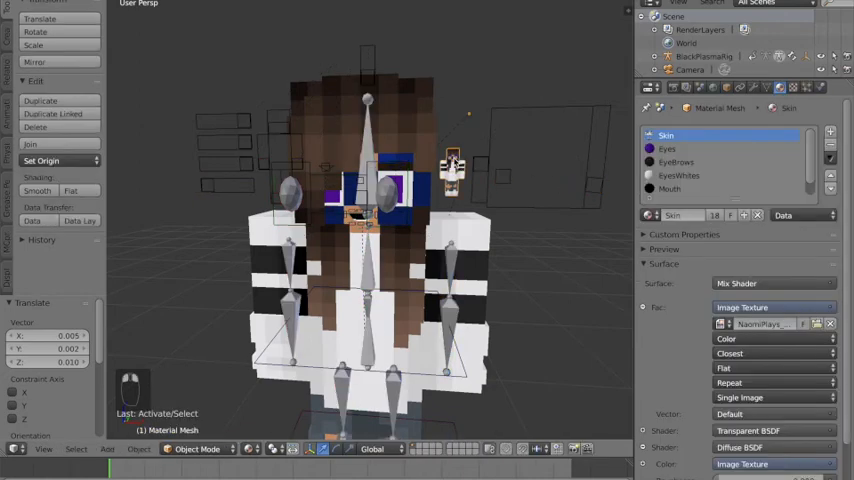
mouse_move(470, 140)
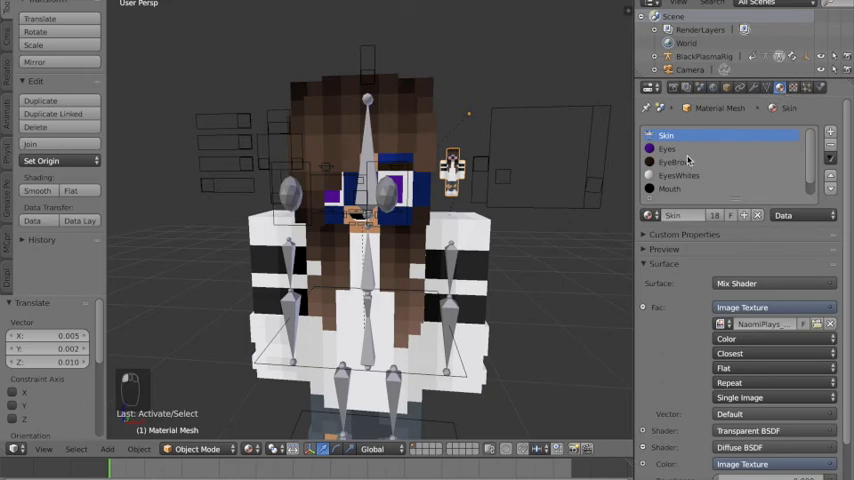
Pick a brown shade from the colour wheel for the Eyes material, replacing the purple
left_click(678, 148)
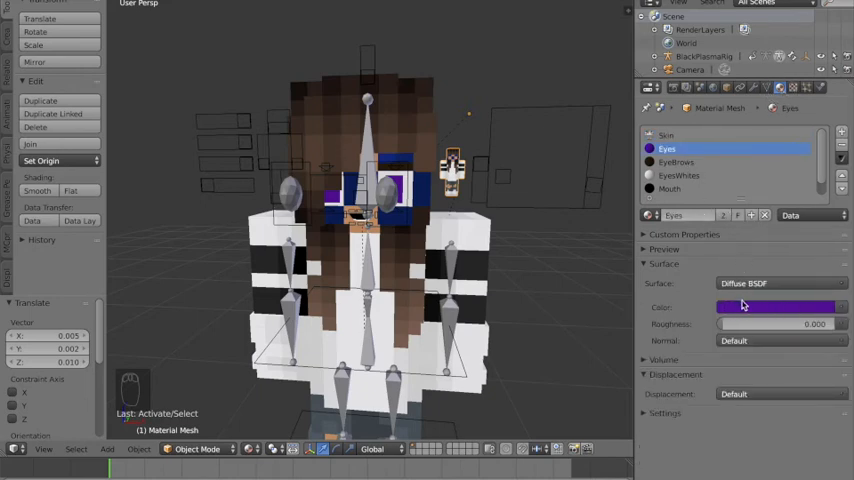
left_click(772, 308)
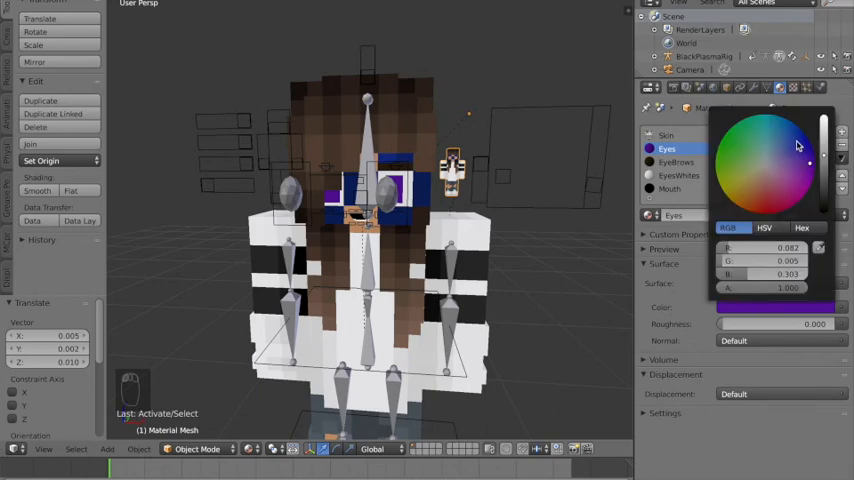
left_click(750, 204)
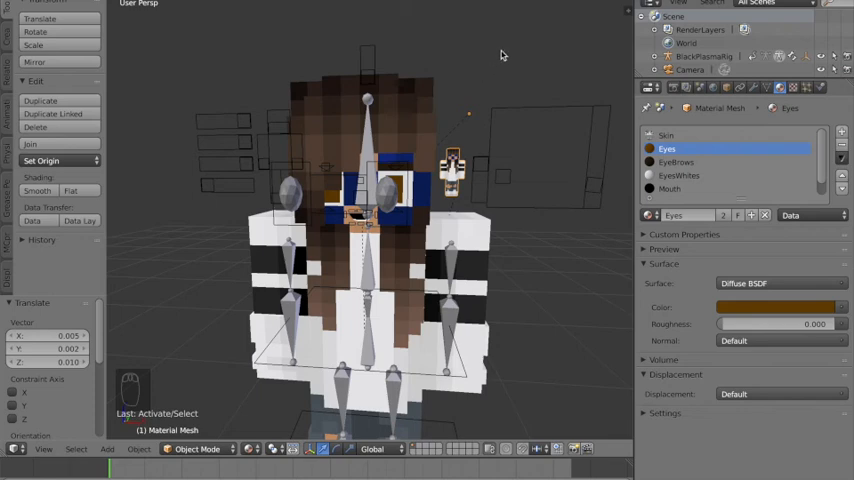
mouse_move(488, 78)
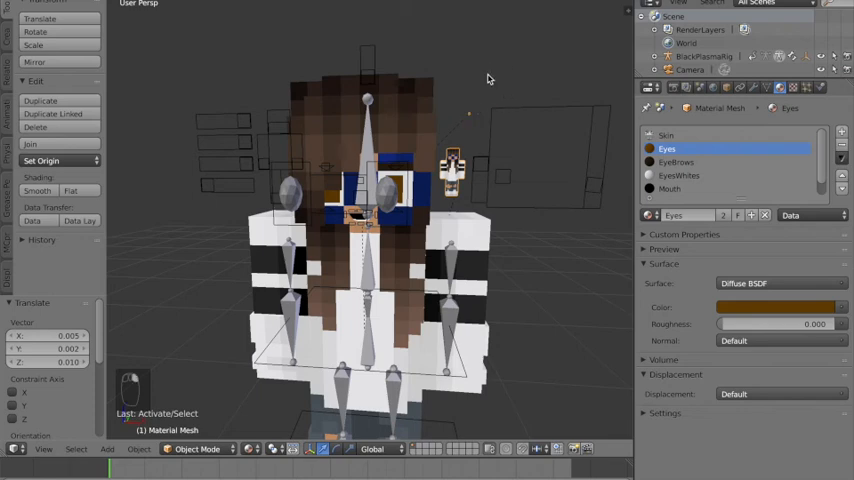